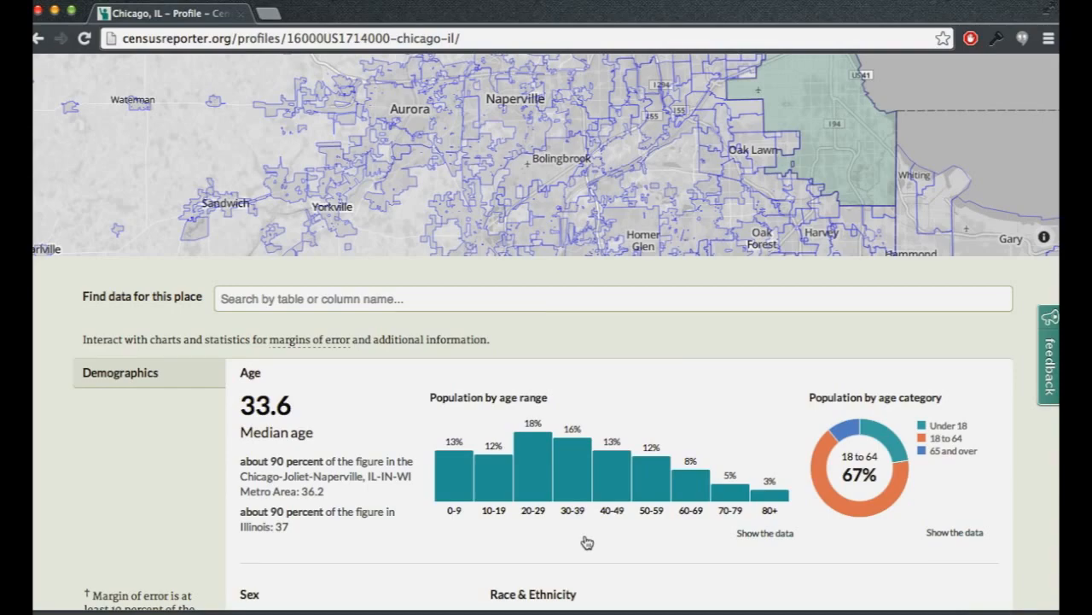
# Step: Scroll the Chicago profile down to the Housing Value and Geographical mobility sections
pyautogui.scroll(-3)
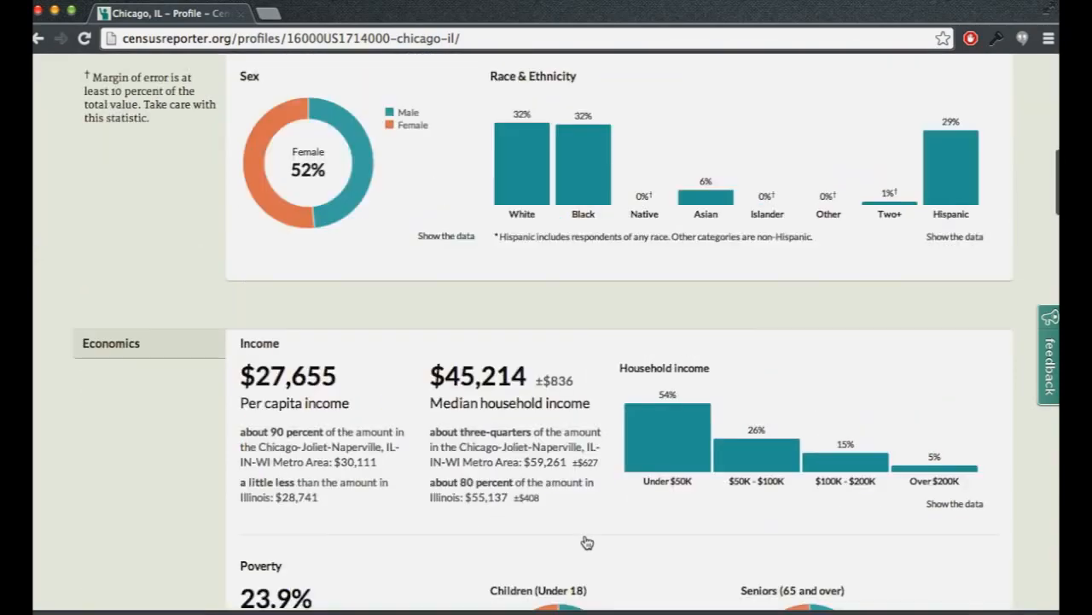
pyautogui.scroll(-3)
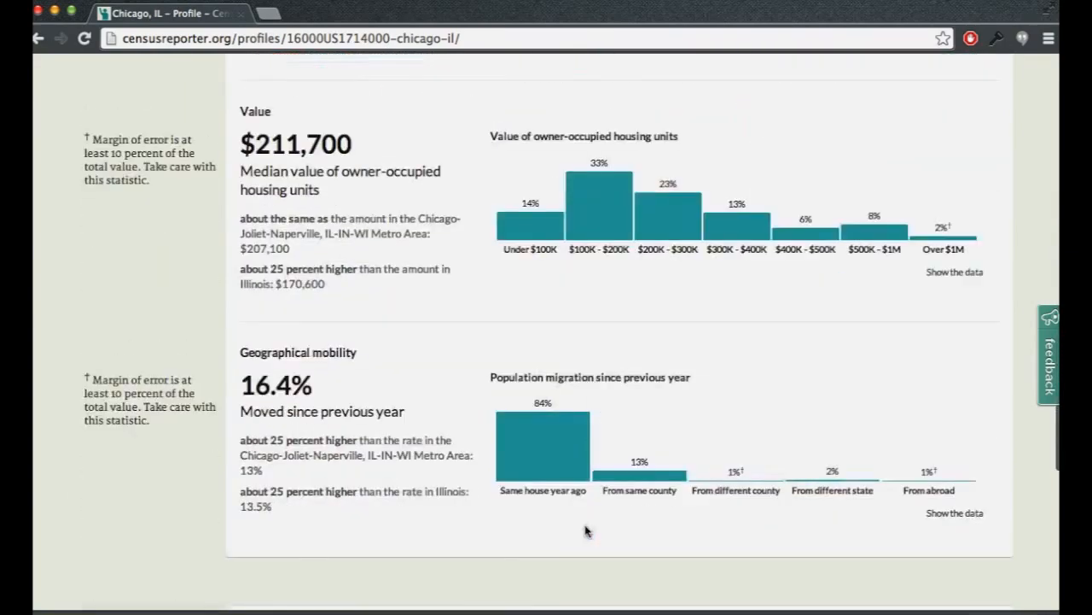
pyautogui.scroll(-3)
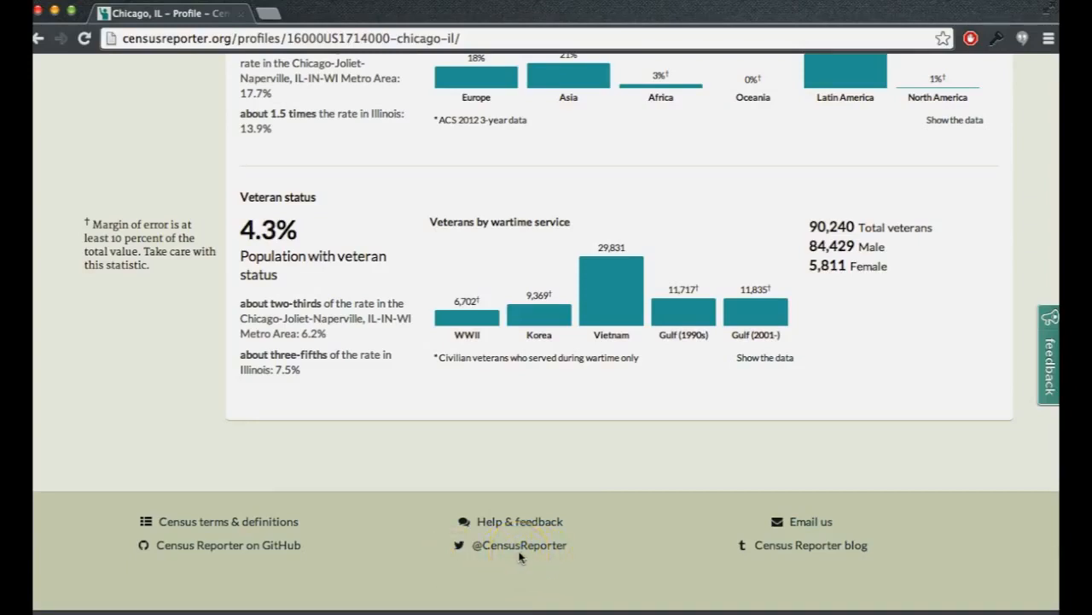
pyautogui.moveTo(810, 566)
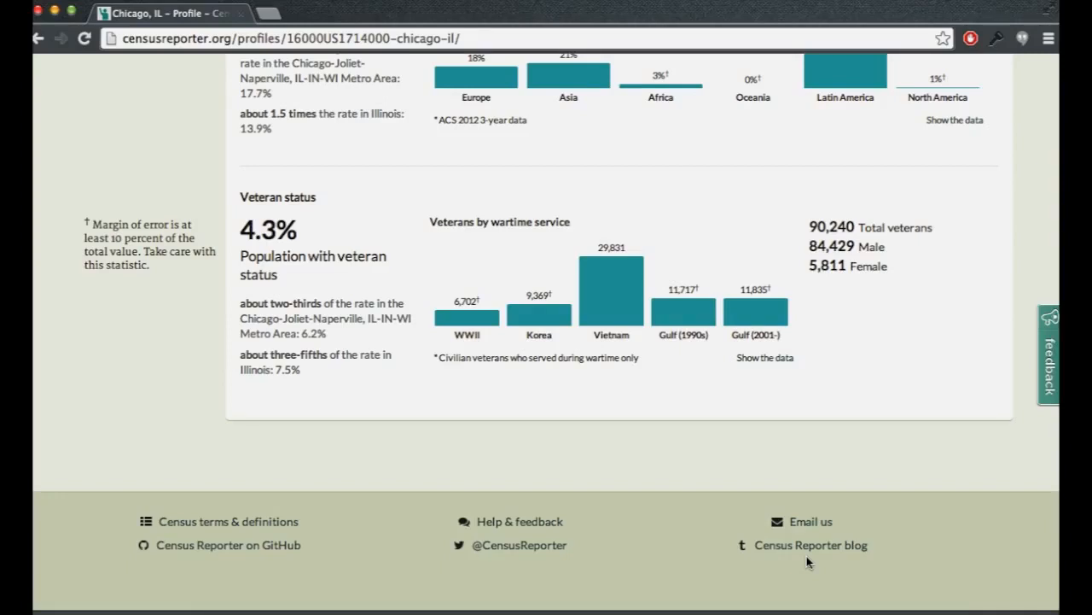
pyautogui.moveTo(262, 587)
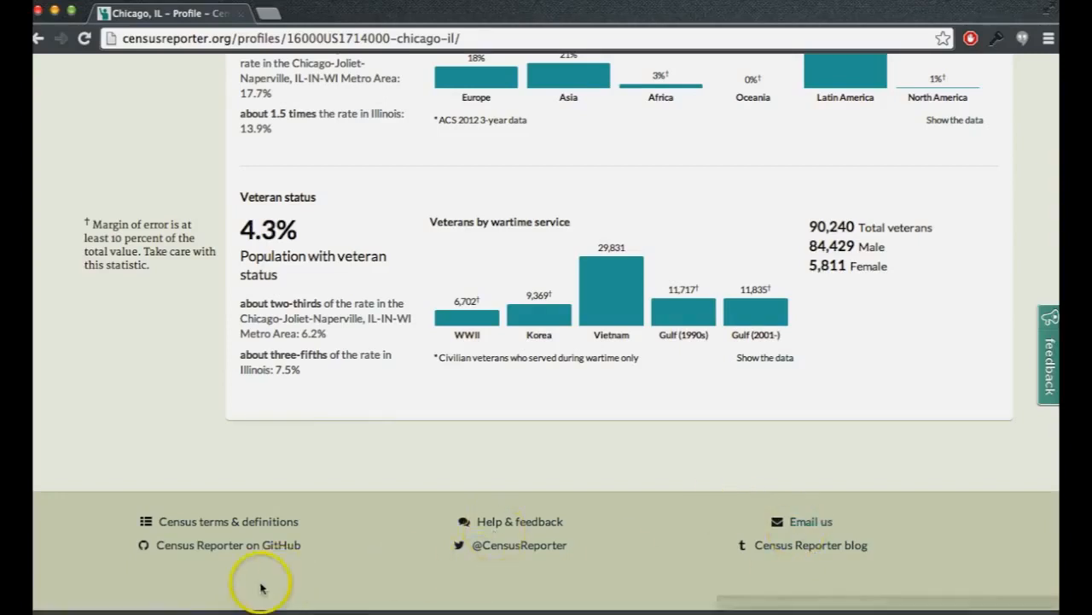
pyautogui.moveTo(236, 563)
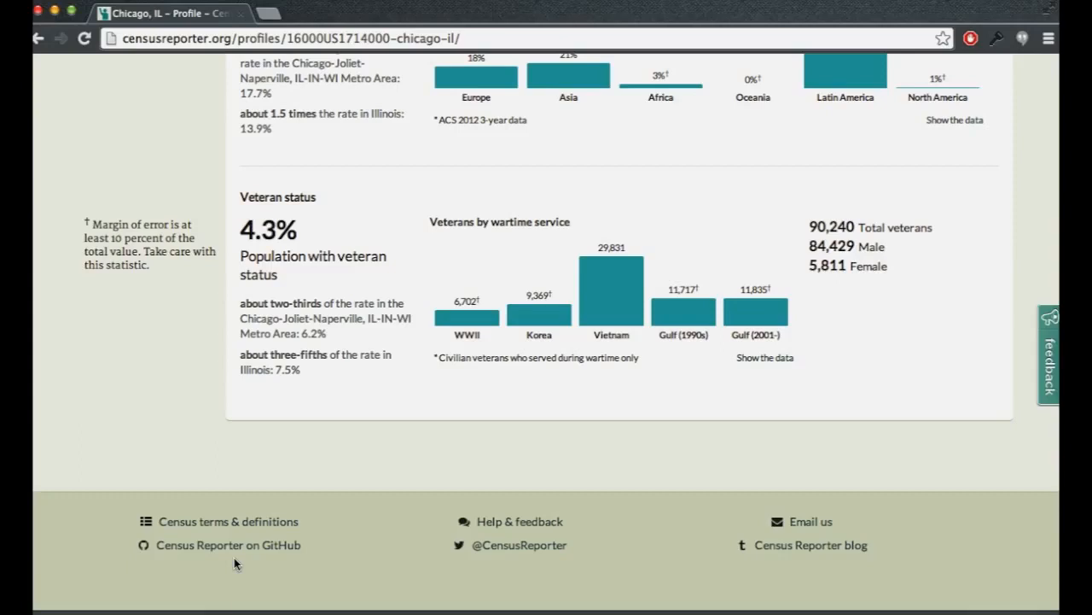
pyautogui.moveTo(690, 546)
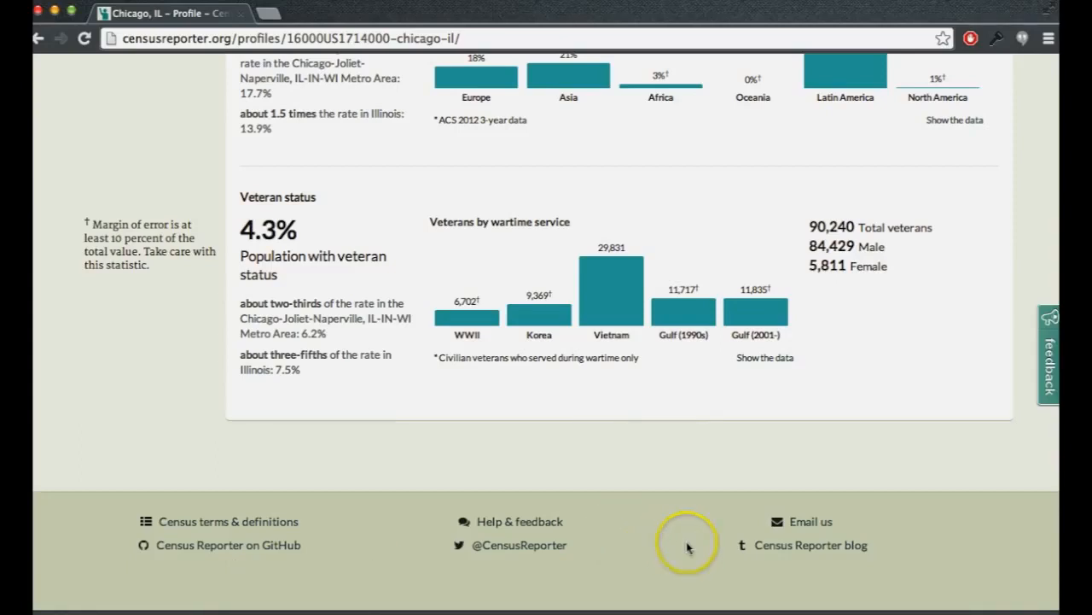
pyautogui.moveTo(1041, 372)
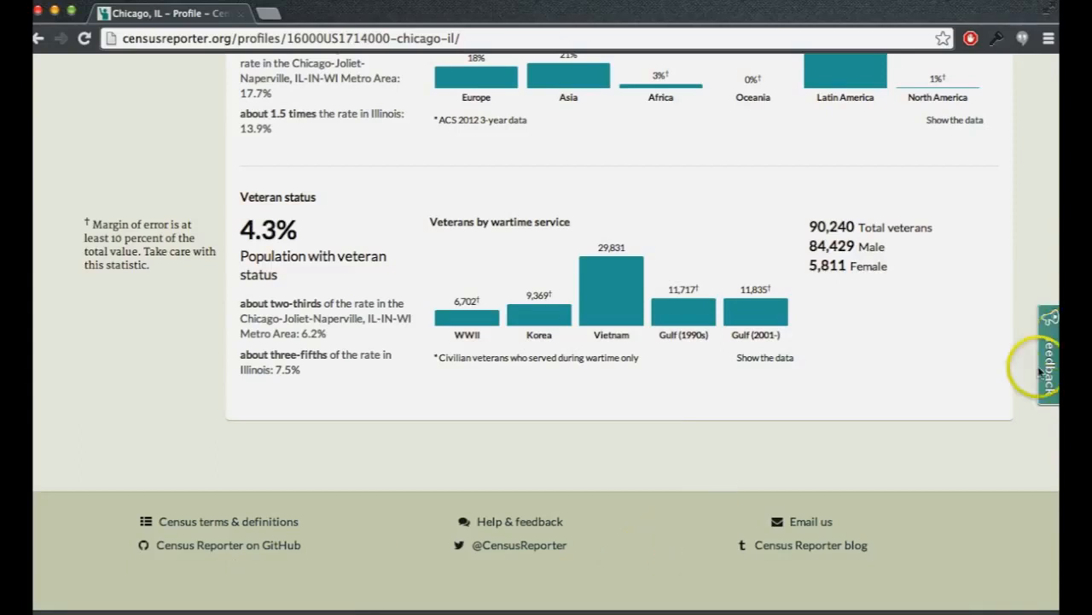
# Step: Open the site feedback widget from the footer of the Chicago profile
pyautogui.click(1050, 354)
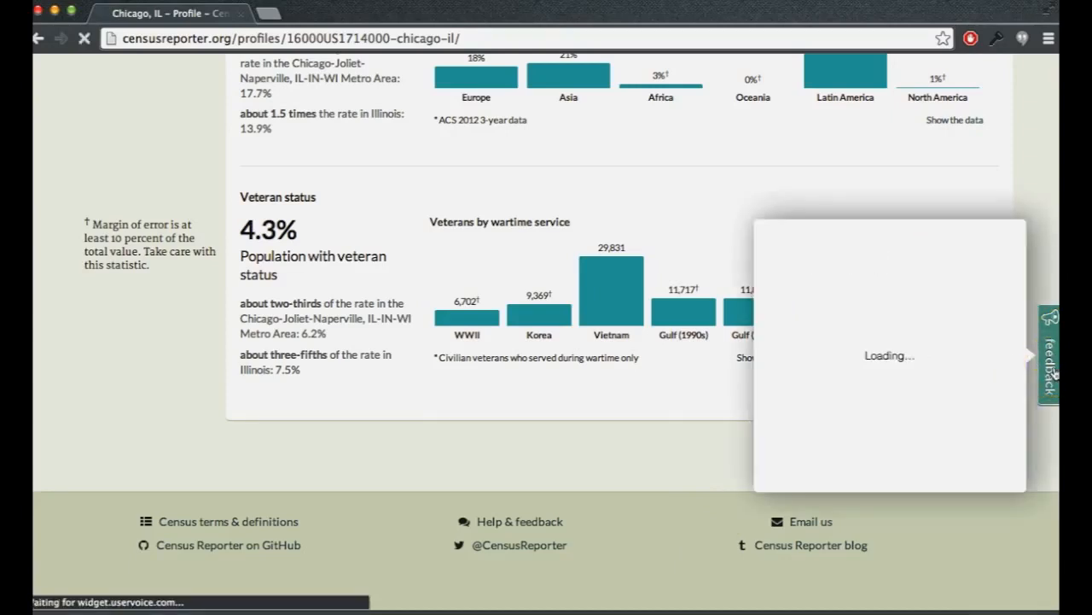